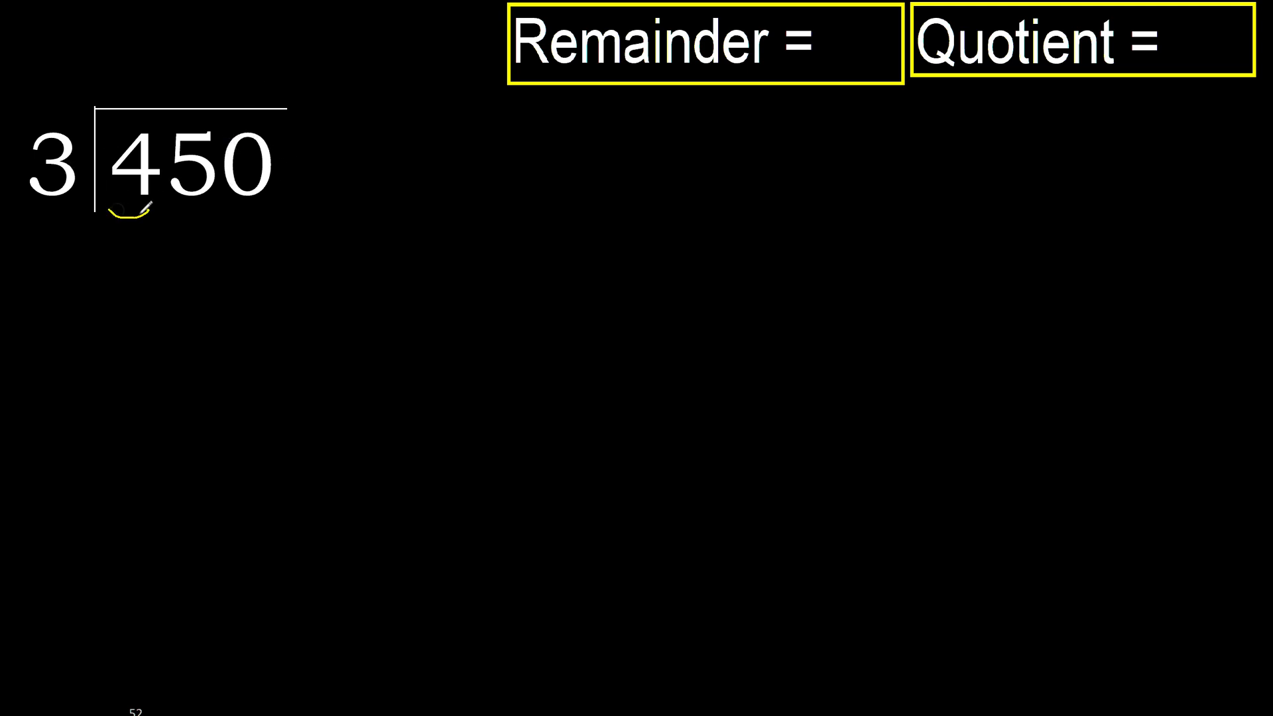
Step: Mark the 4 as the first digit and write the first quotient digit above 450
left_click_drag(146, 203, 93, 252)
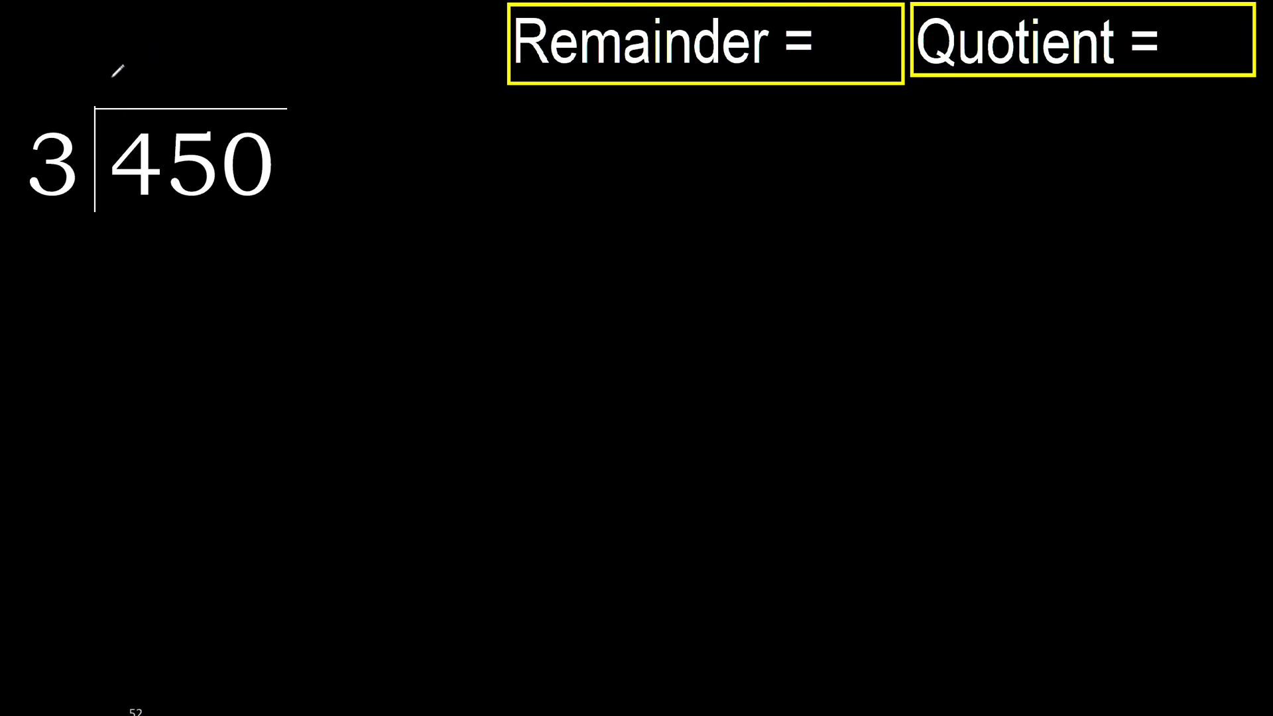
left_click_drag(122, 89, 130, 49)
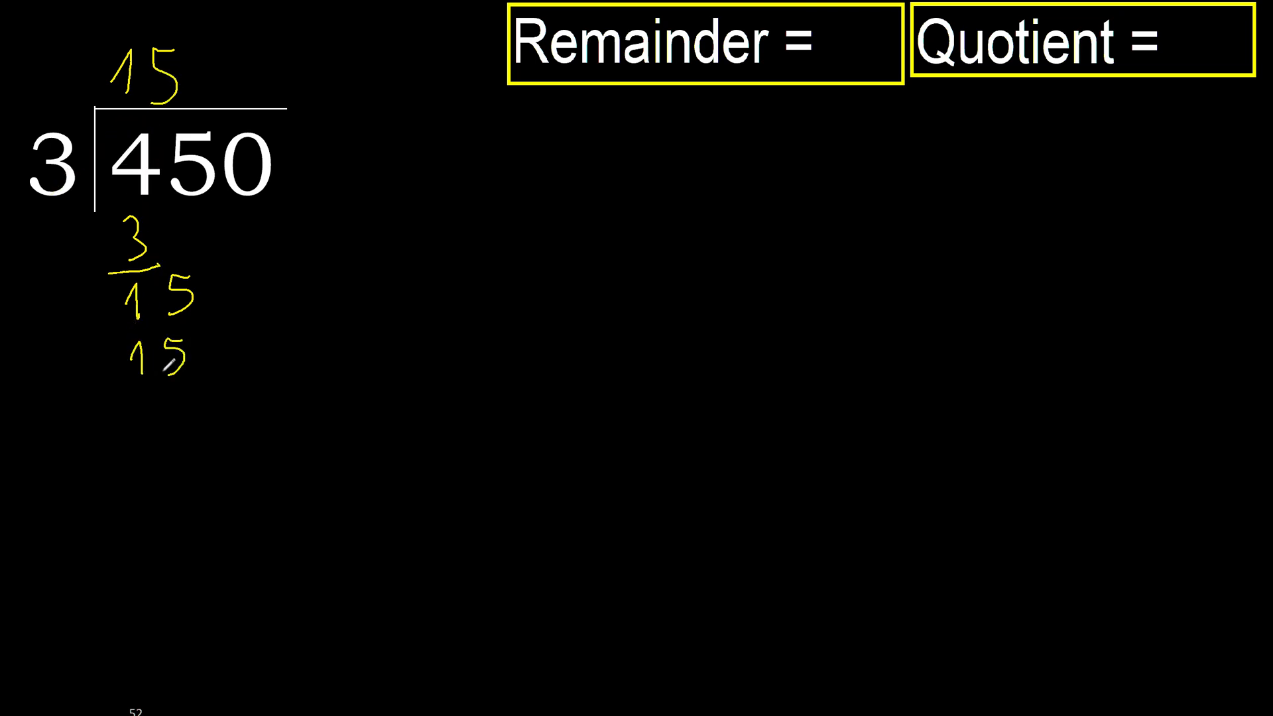
mouse_move(154, 366)
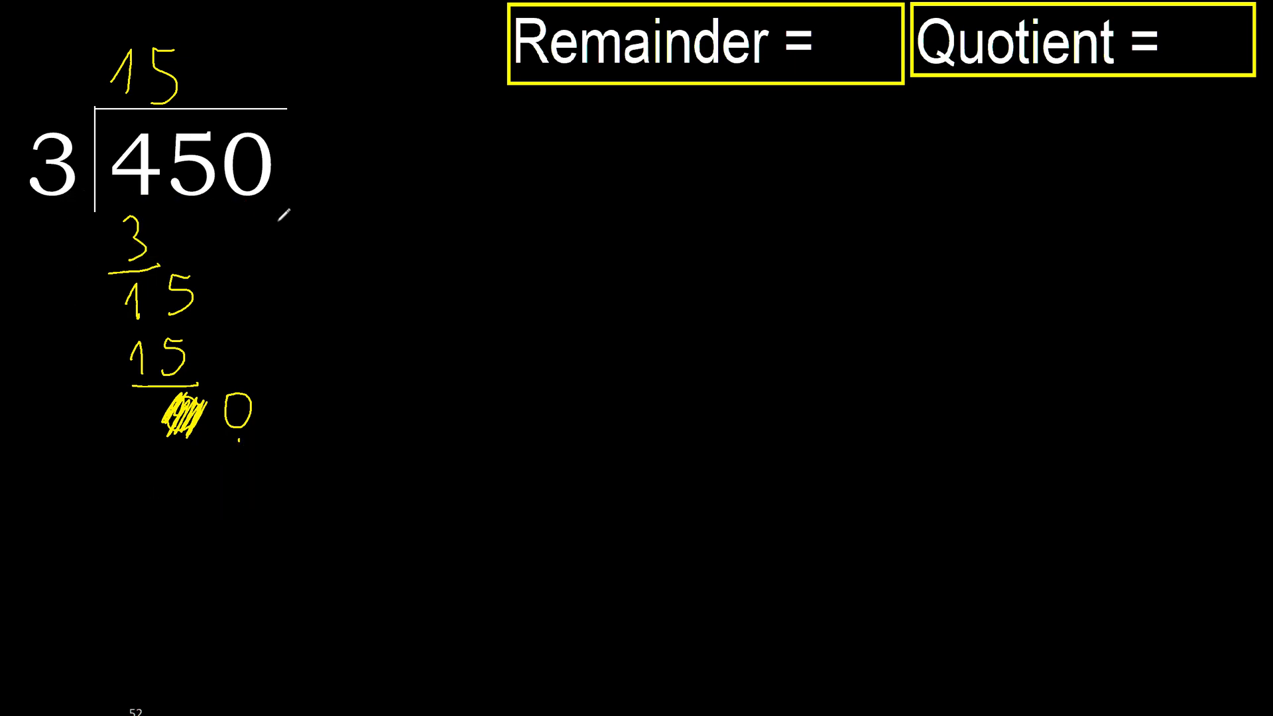
Step: Write the final 0 of the quotient and bring the last 0 of 450 down
left_click_drag(301, 191, 292, 410)
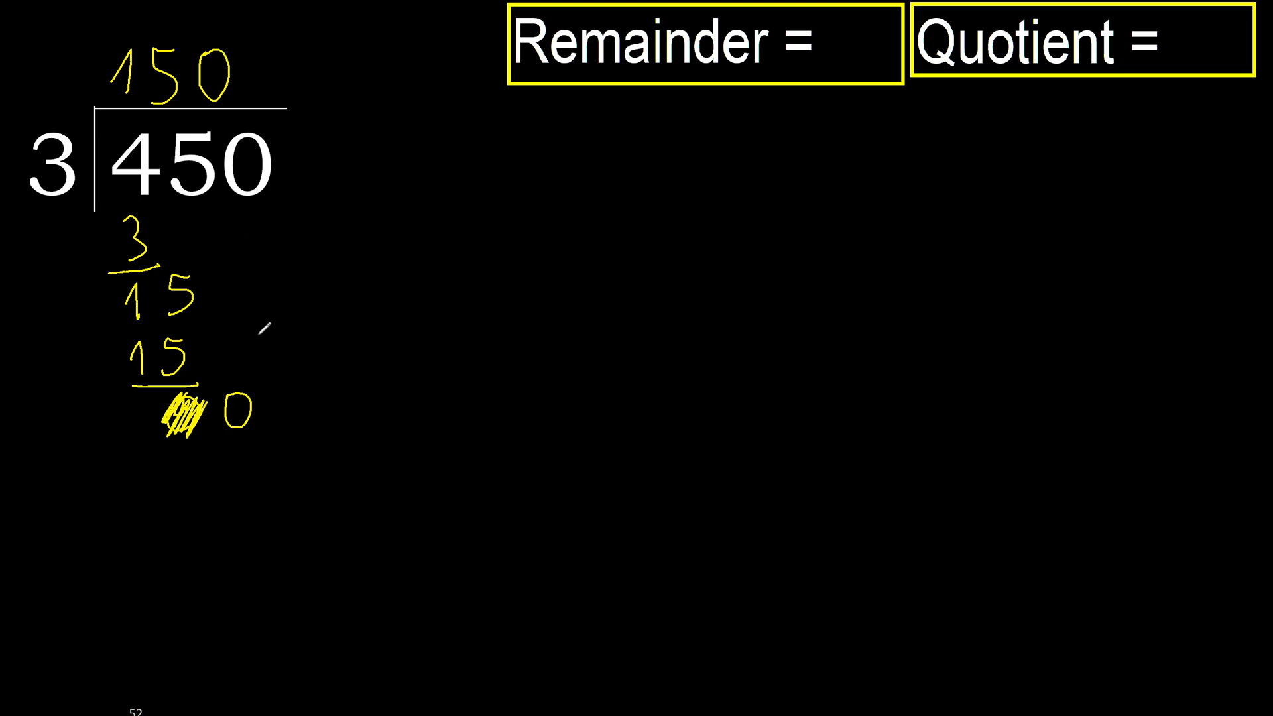
left_click_drag(255, 203, 255, 325)
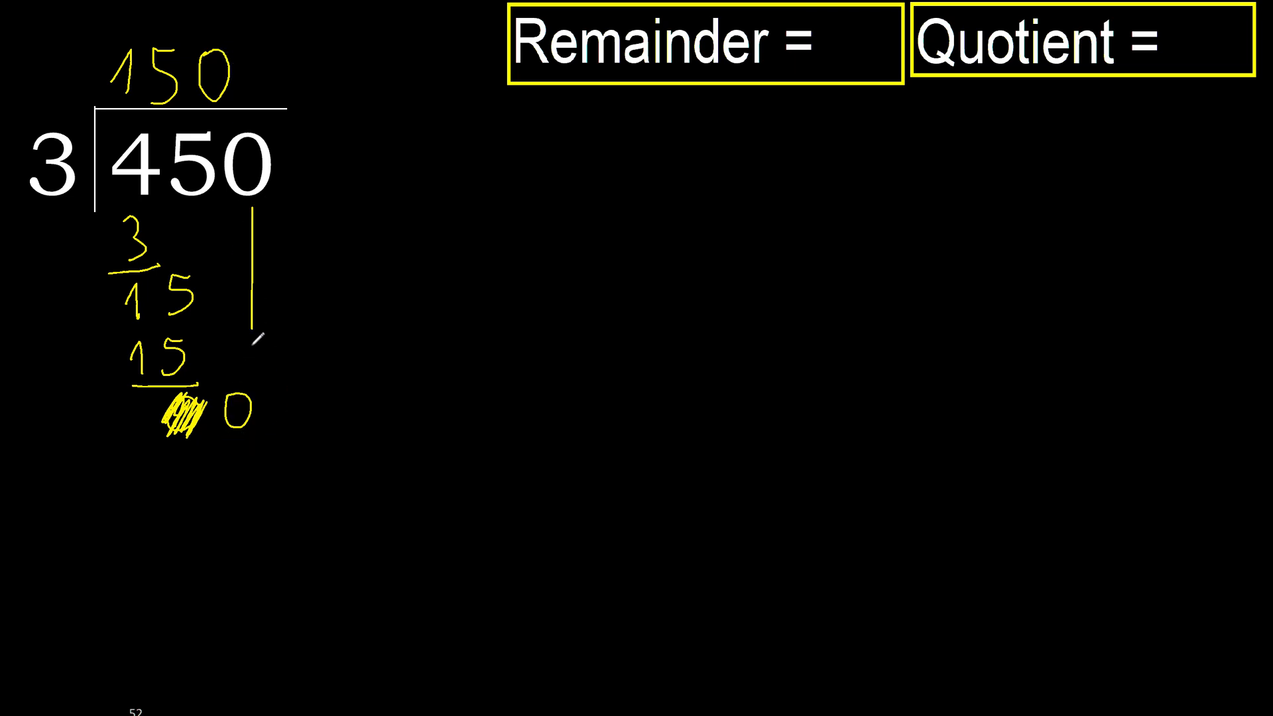